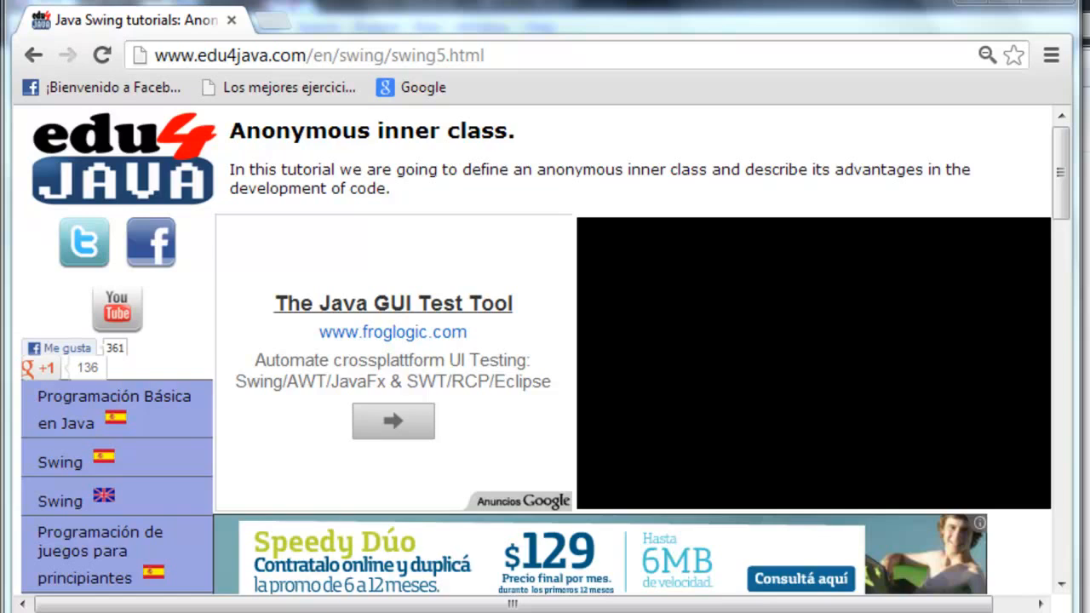
mouse_move(510, 132)
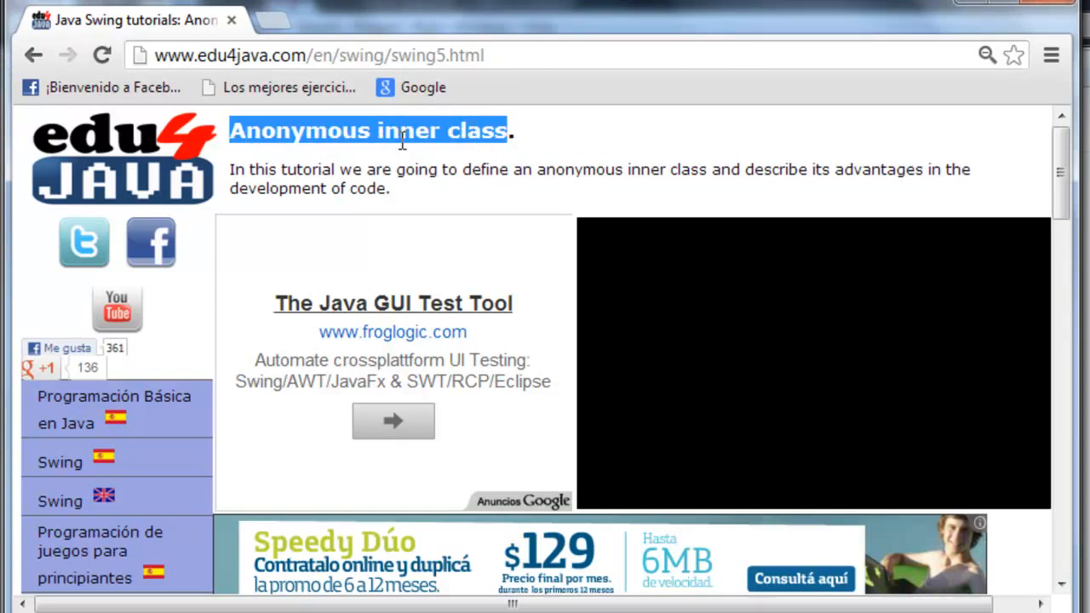
mouse_move(400, 153)
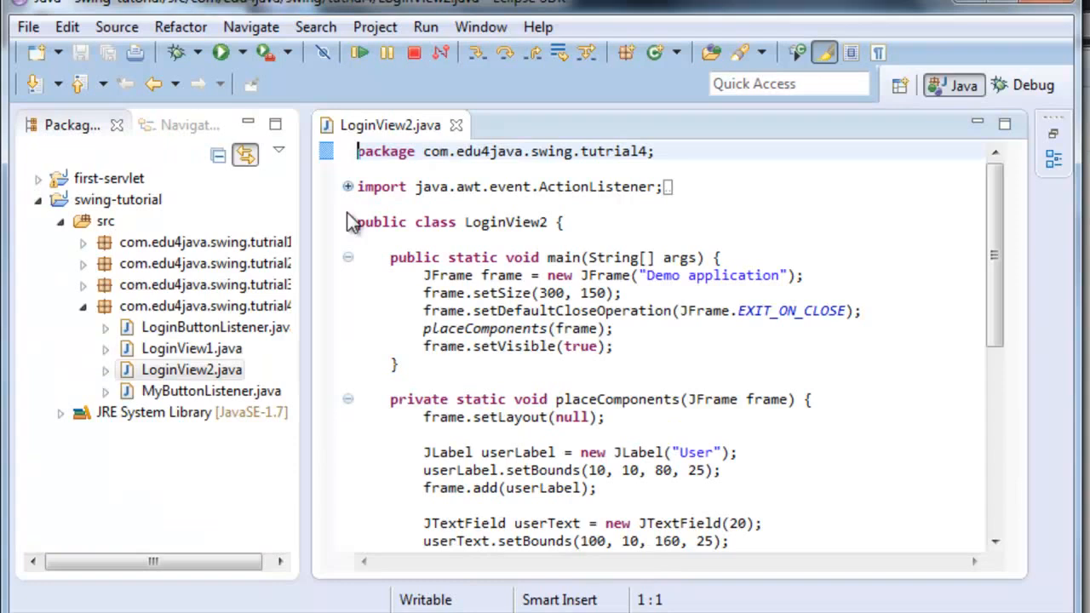
- Open MyButtonListener.java and highlight its ActionListener interface and actionPerformed method
scroll("down", 3)
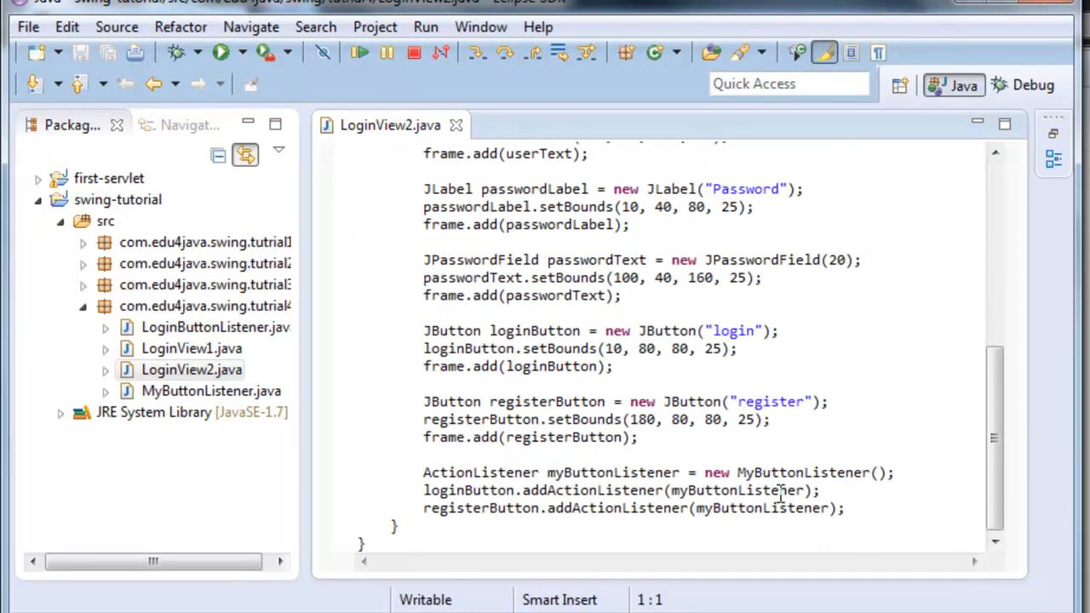
double_click(803, 473)
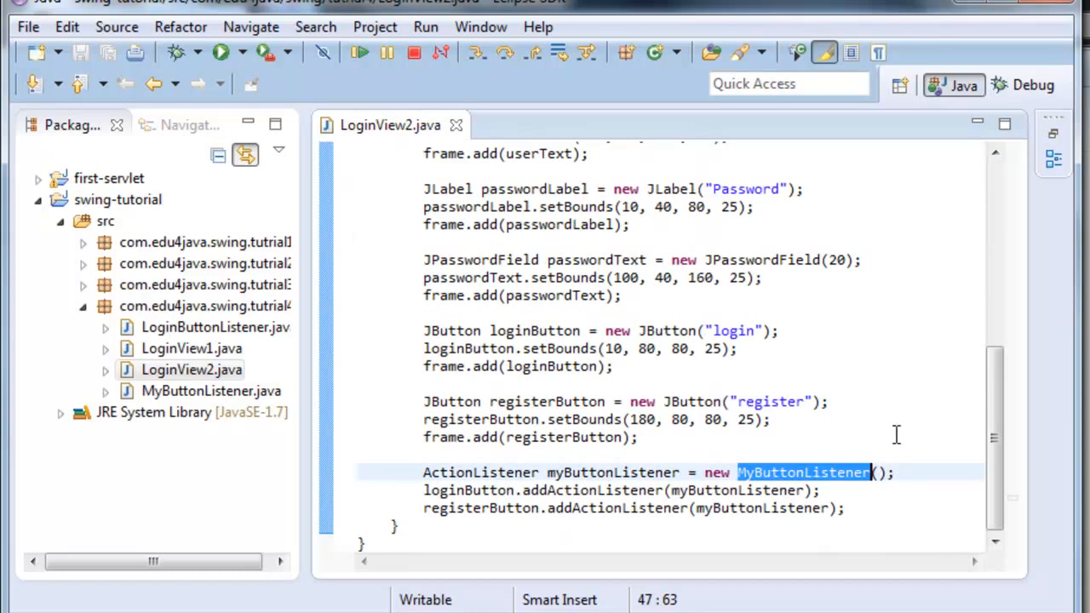
mouse_move(592, 477)
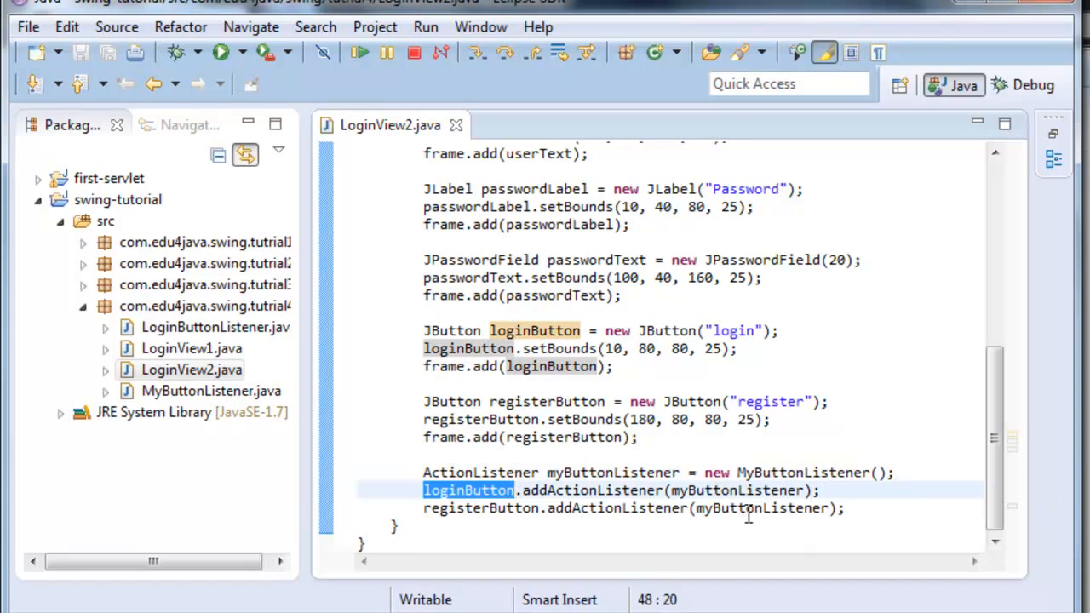
mouse_move(699, 540)
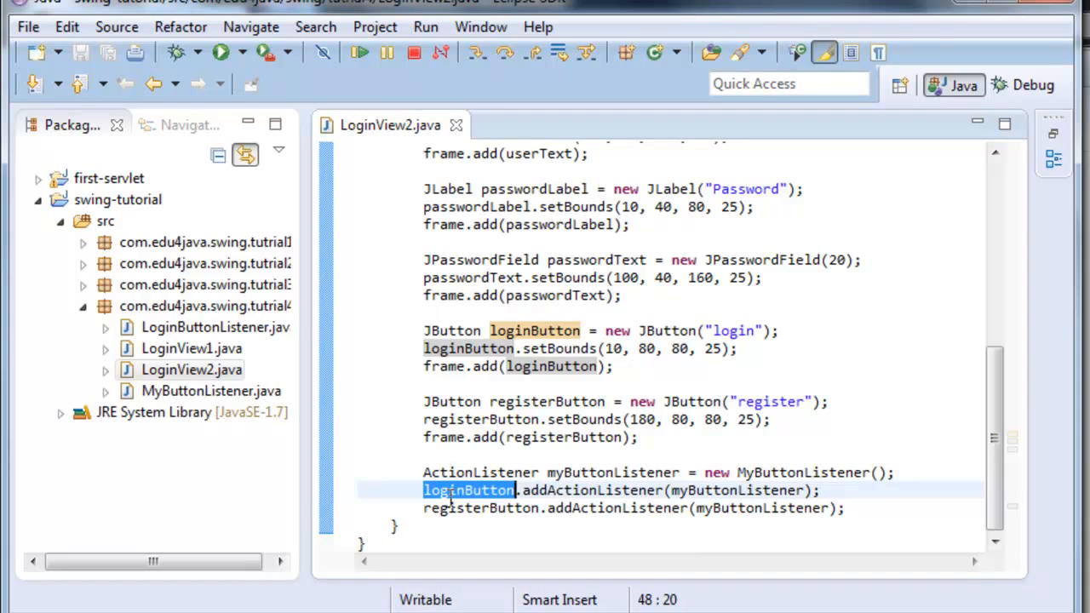
mouse_move(479, 507)
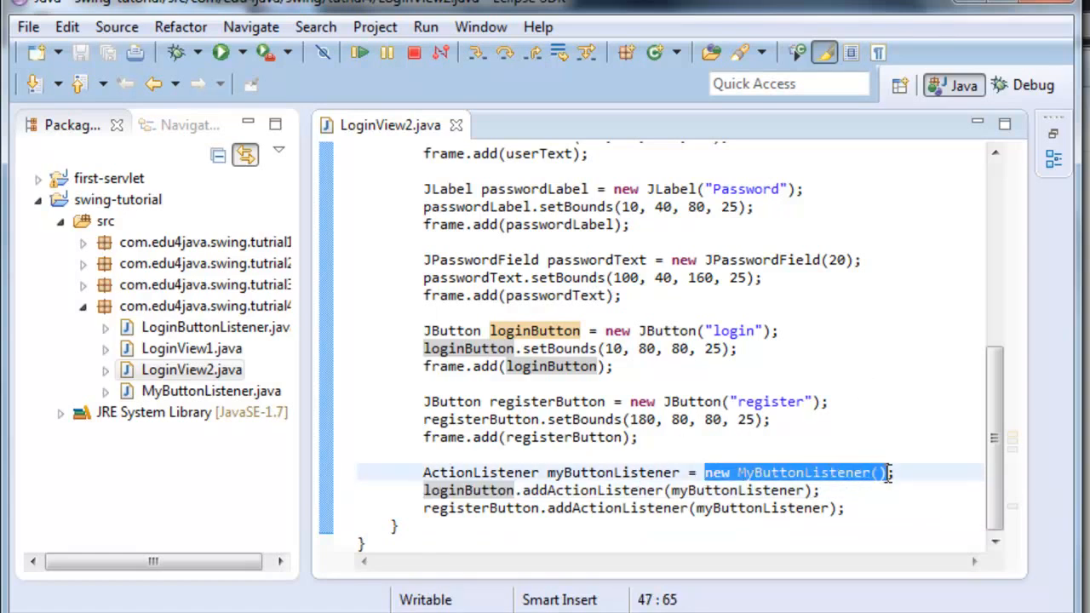
mouse_move(864, 455)
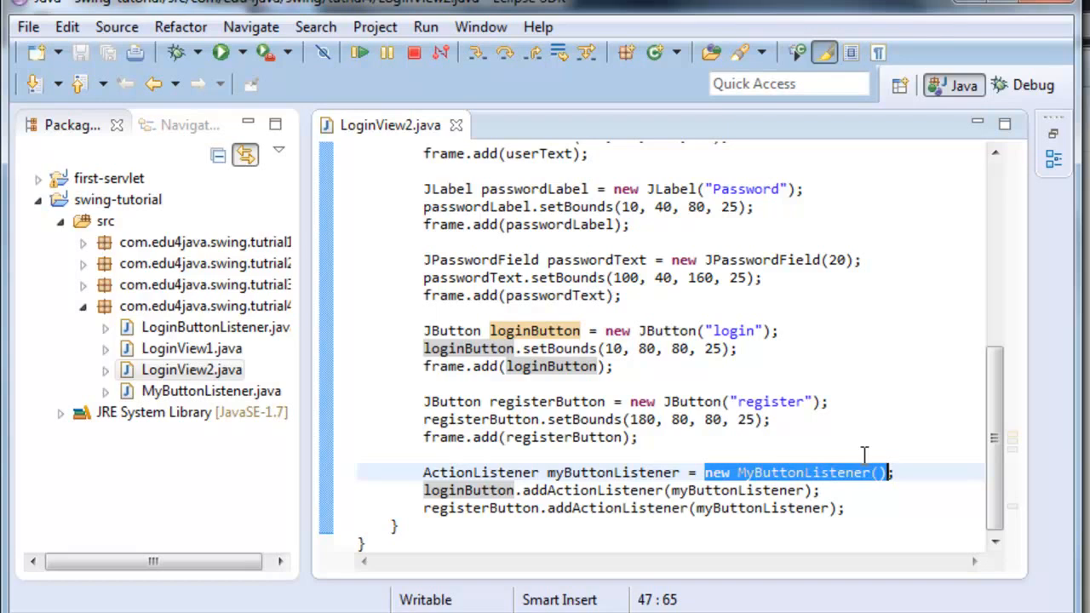
left_click(468, 489)
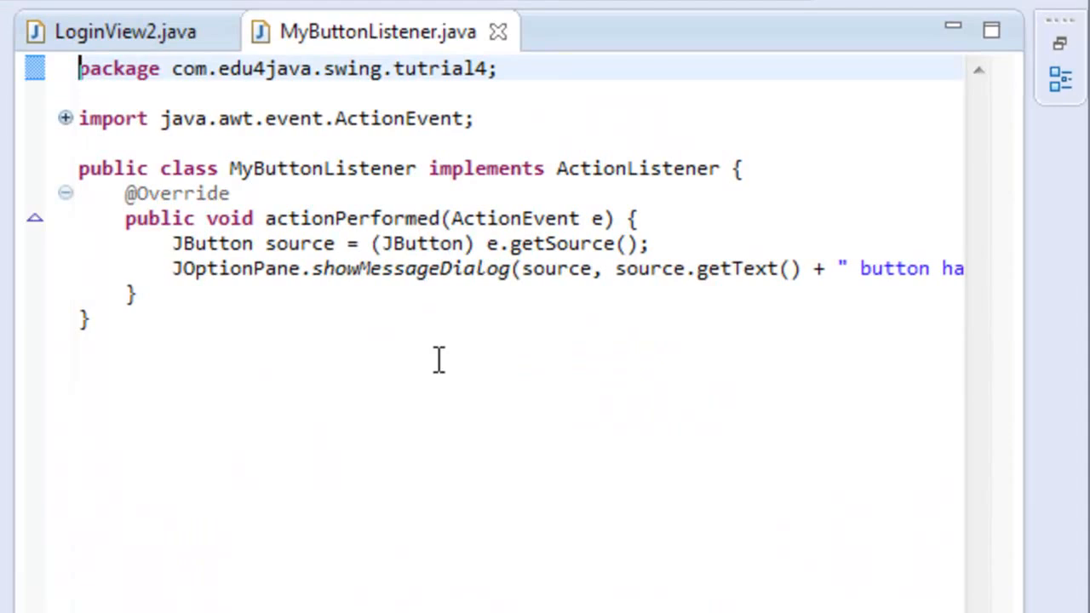
mouse_move(624, 168)
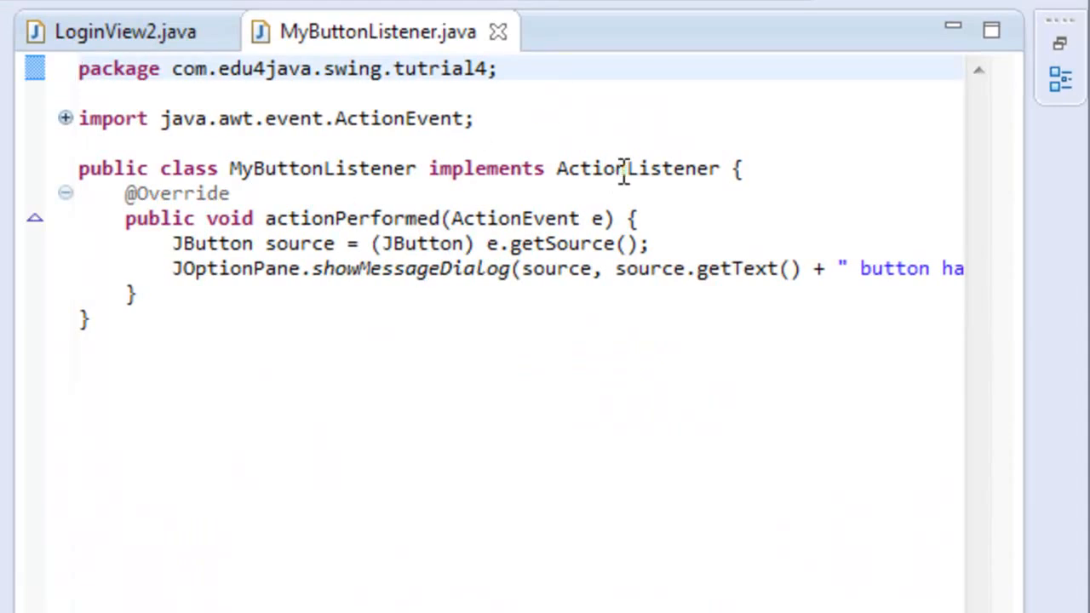
double_click(637, 168)
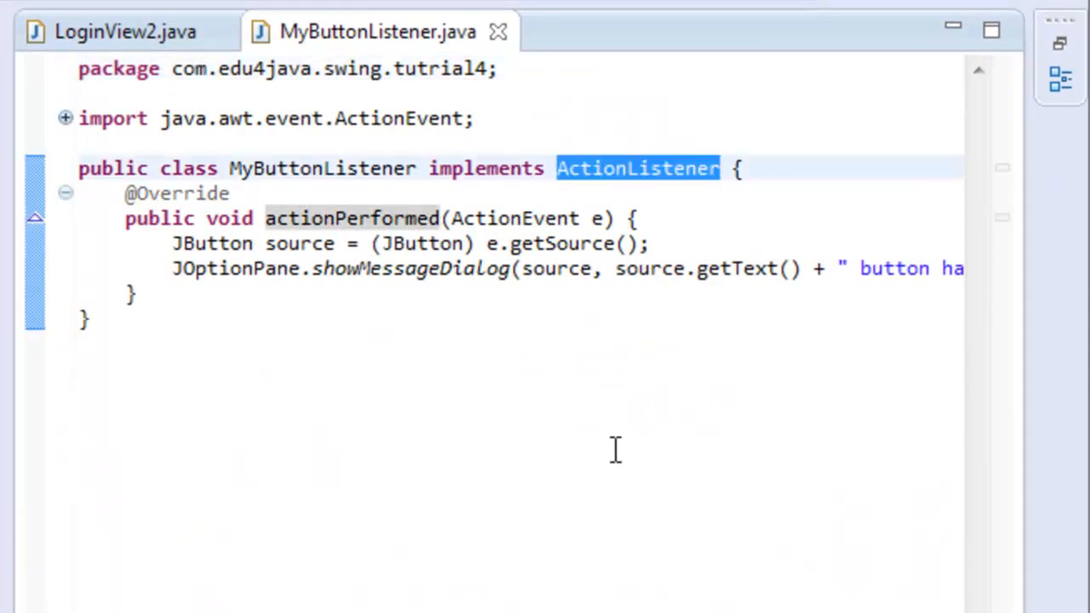
mouse_move(284, 259)
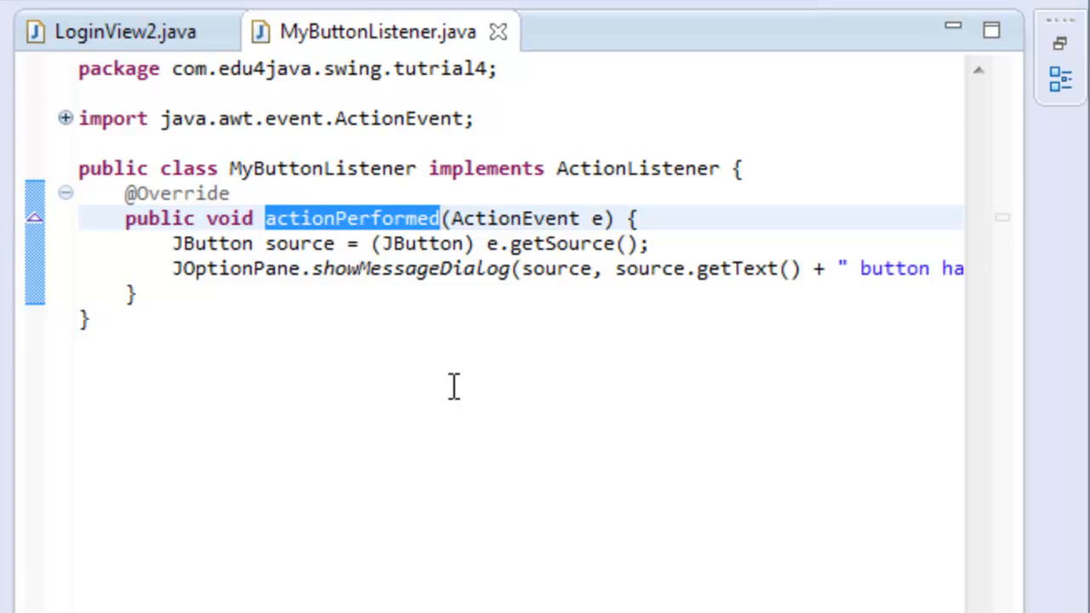
left_click(441, 218)
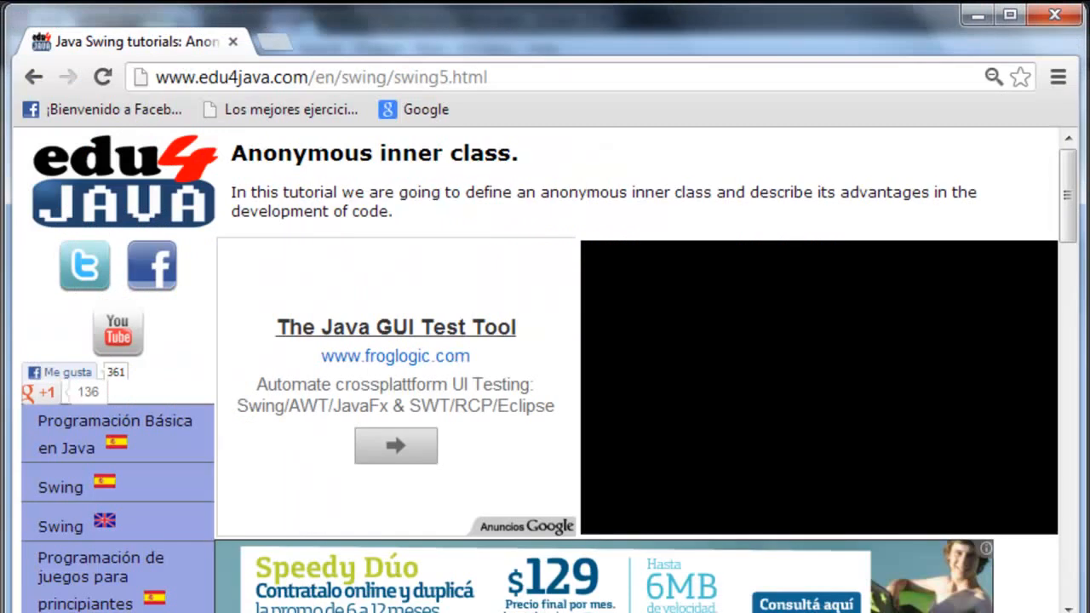
- Scroll to and highlight the registerButton.addActionListener(new ActionListener()) example in the tutorial
scroll("down", 3)
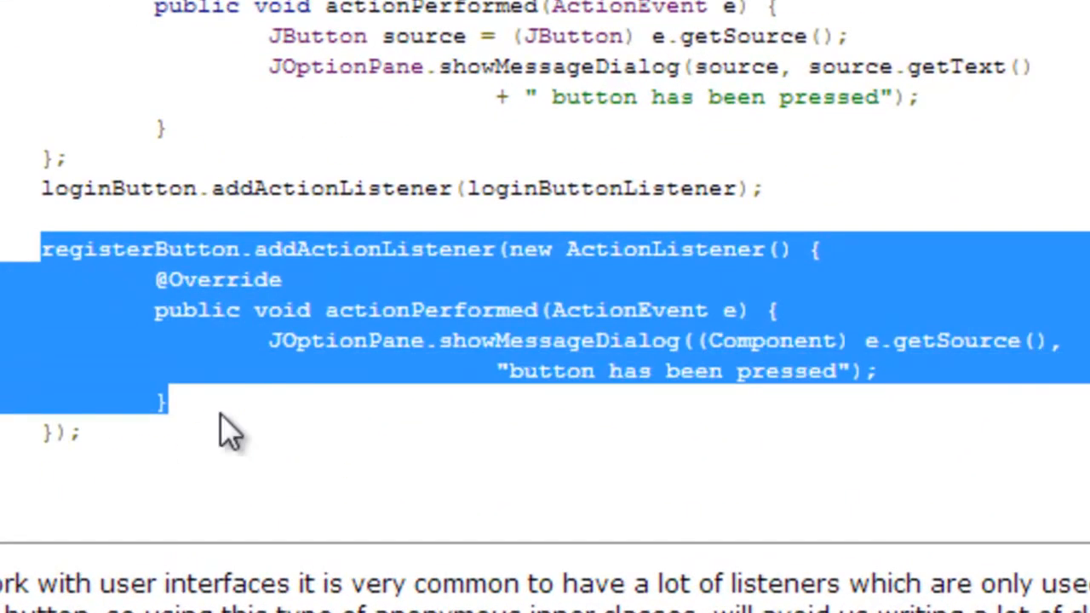
double_click(373, 249)
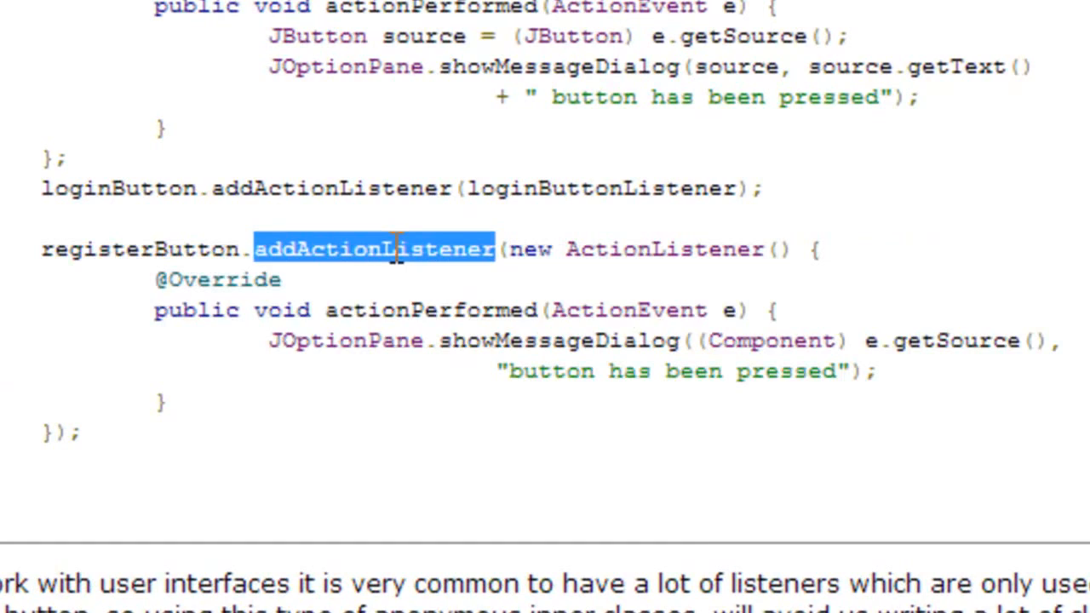
mouse_move(711, 511)
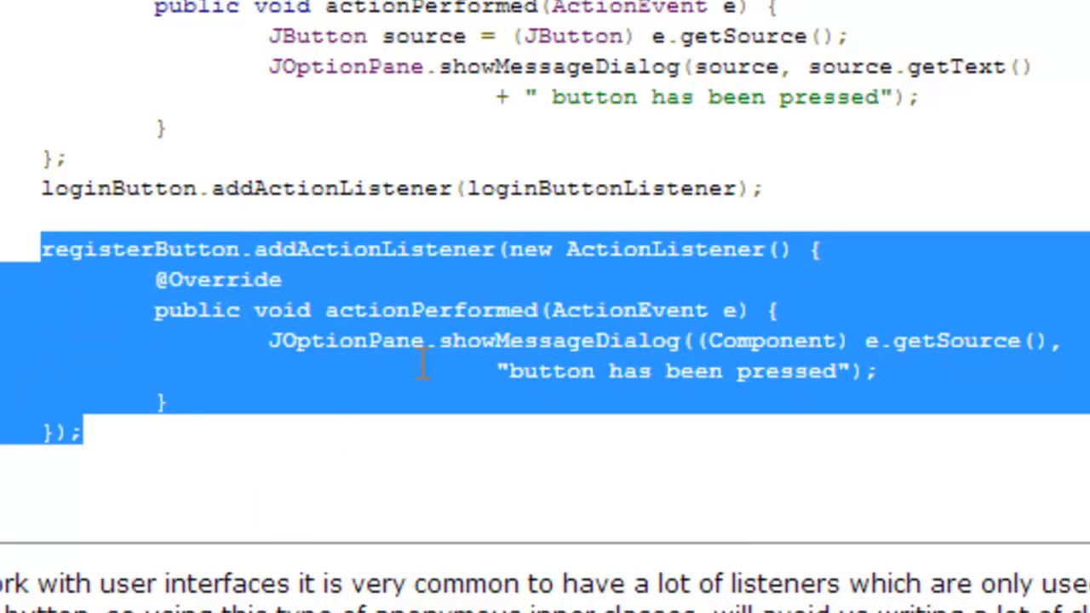
mouse_move(587, 294)
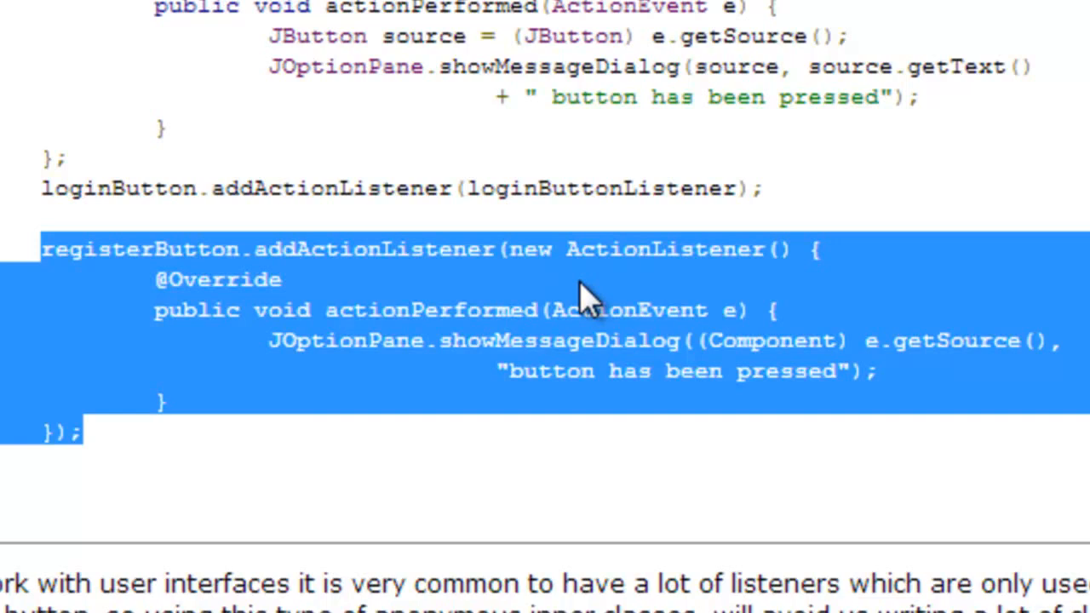
mouse_move(601, 246)
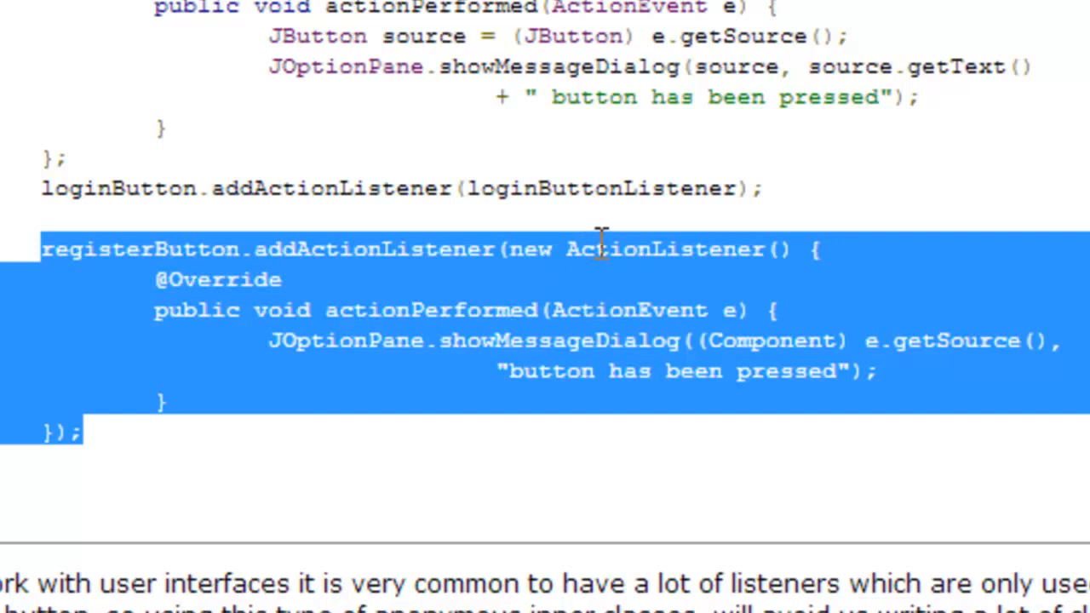
double_click(664, 249)
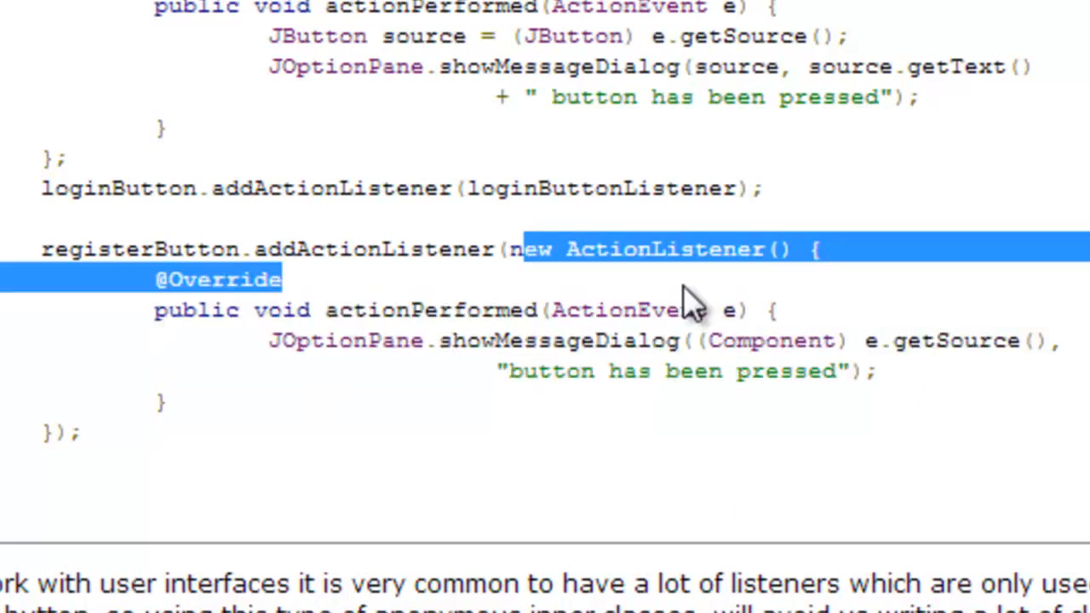
mouse_move(481, 162)
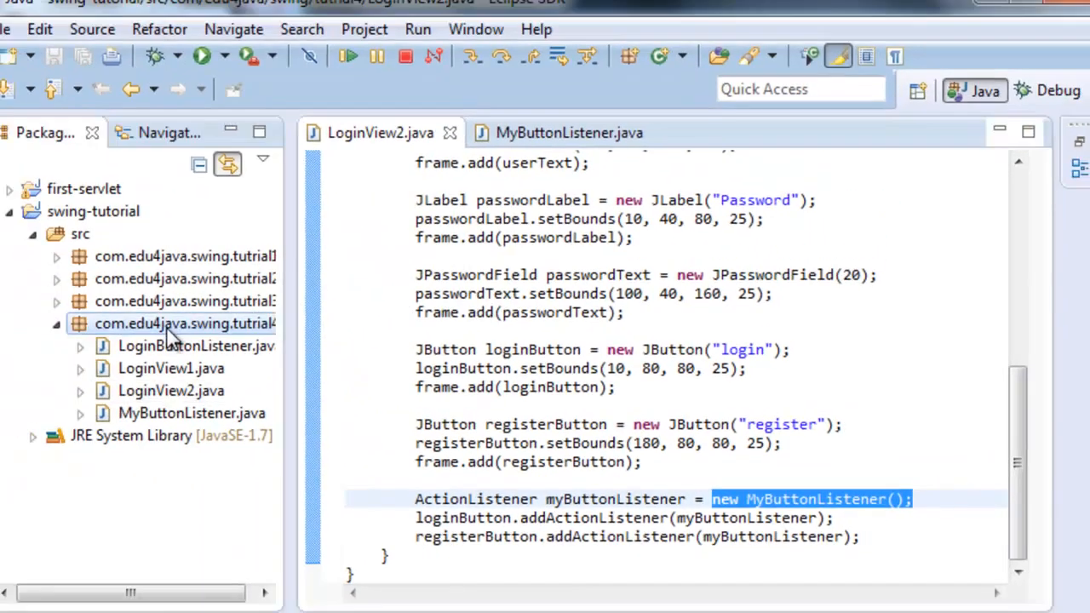
- Create the new package com.edu4java.swing.tutrial5
right_click(185, 324)
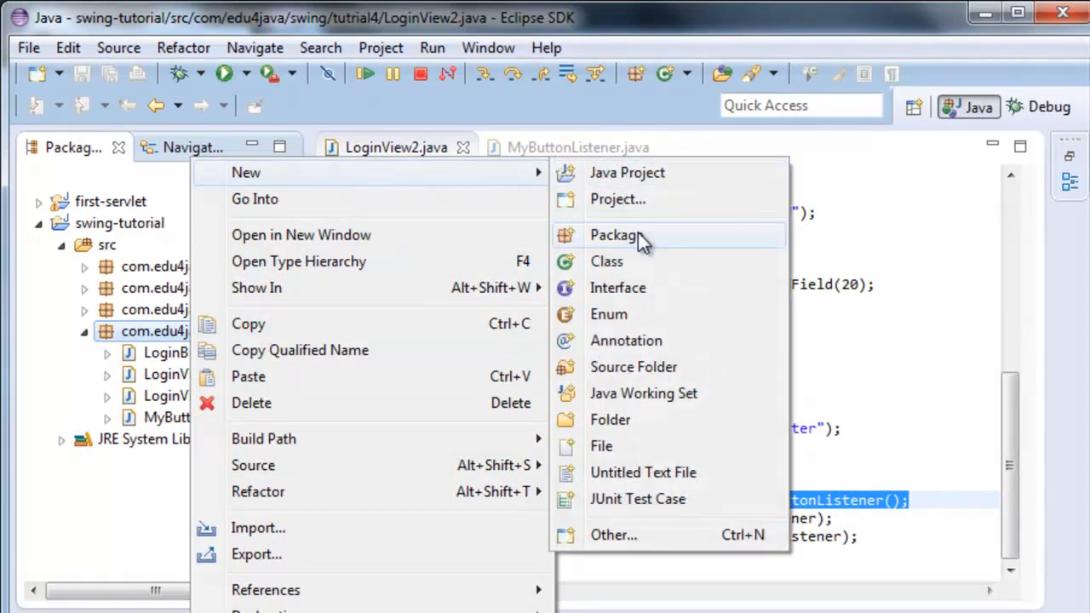
left_click(618, 234)
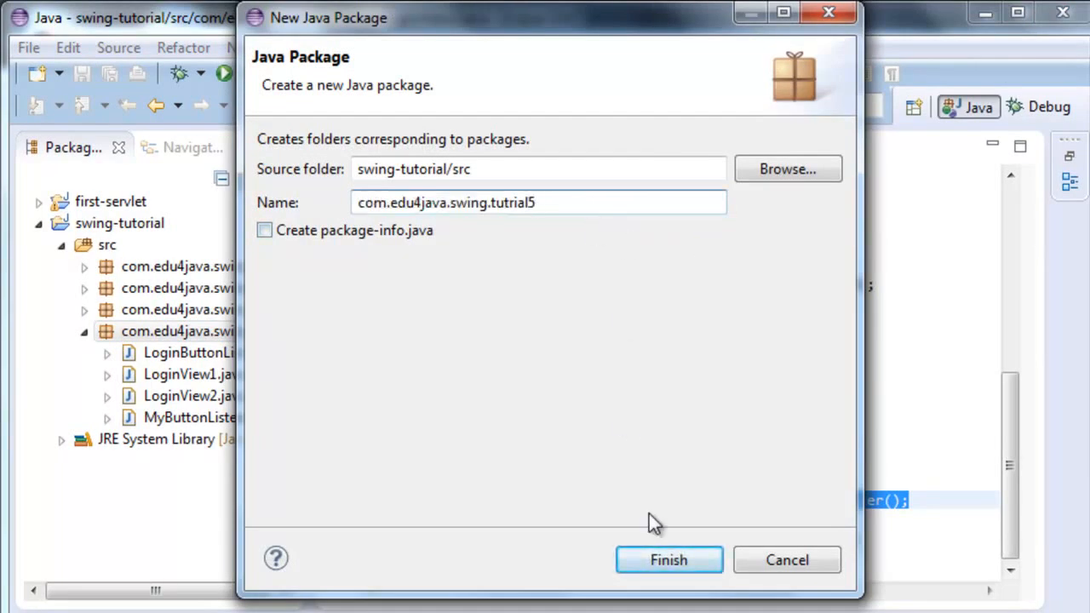
left_click(668, 559)
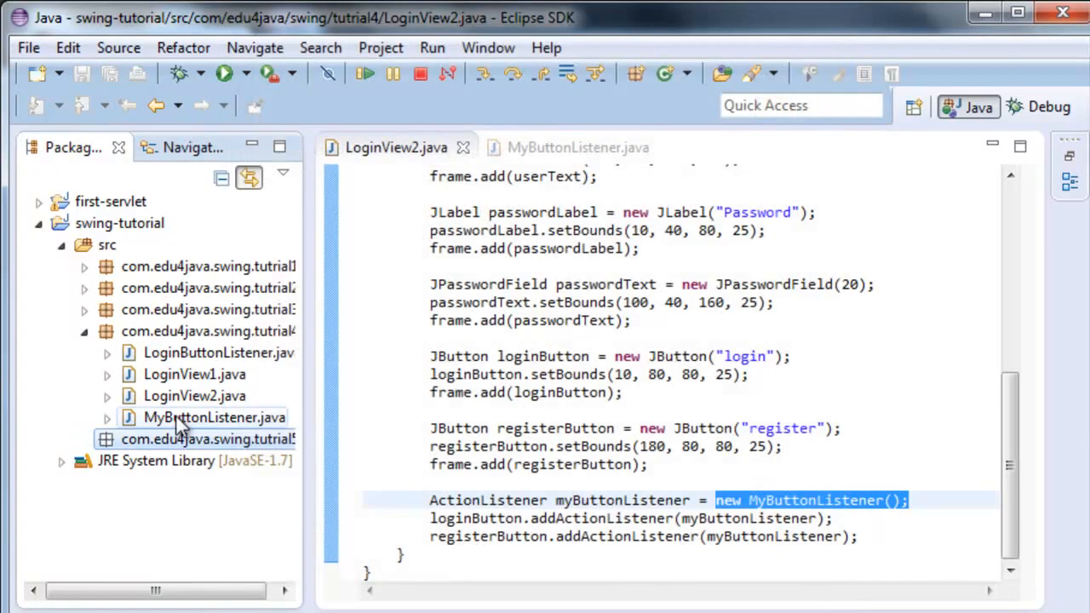
- Copy LoginView2.java into tutrial5 and select the copy to rename as LoginView3.java
left_click(194, 395)
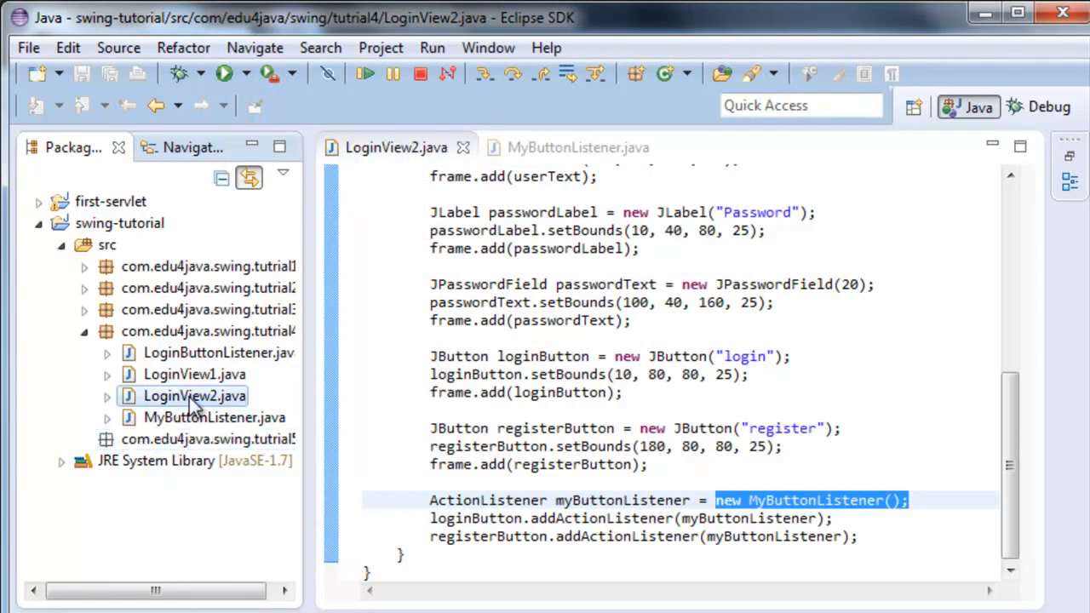
right_click(194, 395)
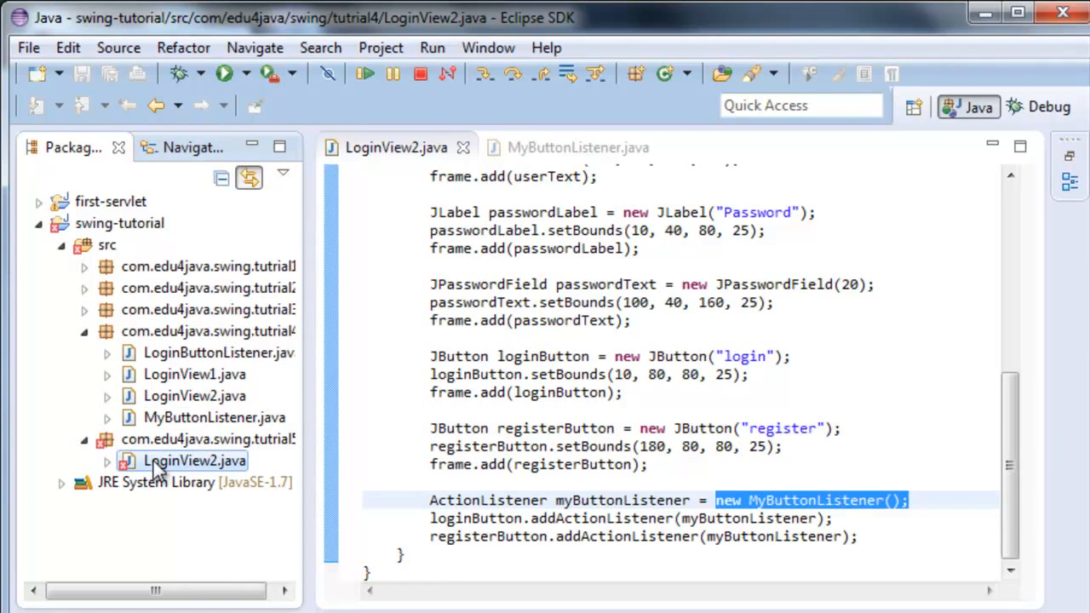
left_click(194, 460)
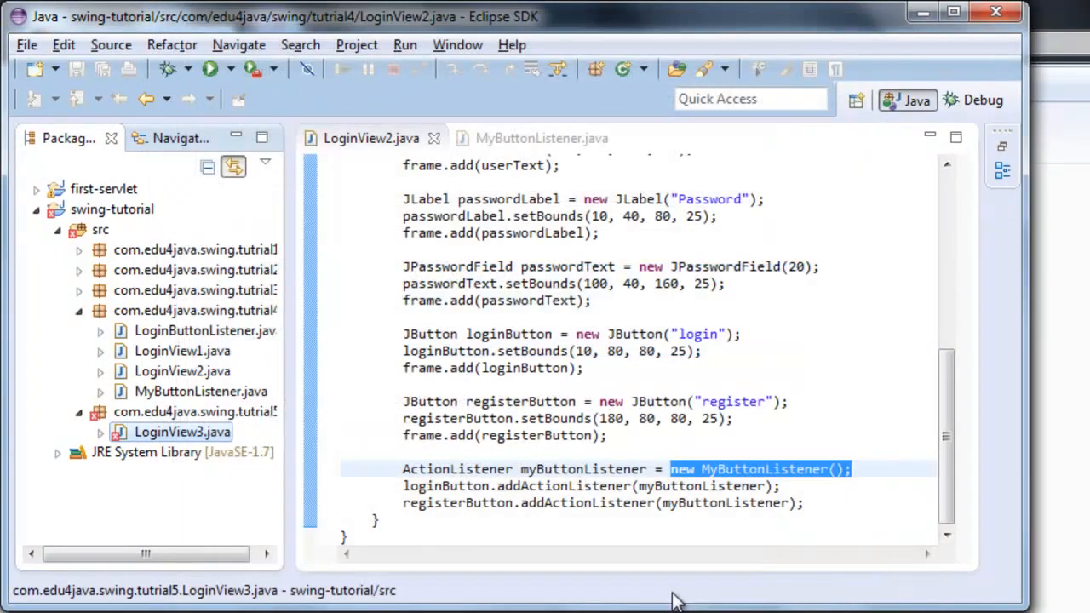
- In LoginView3.java, replace 'MyButtonListener();' with an anonymous ActionListener via content assist
double_click(182, 432)
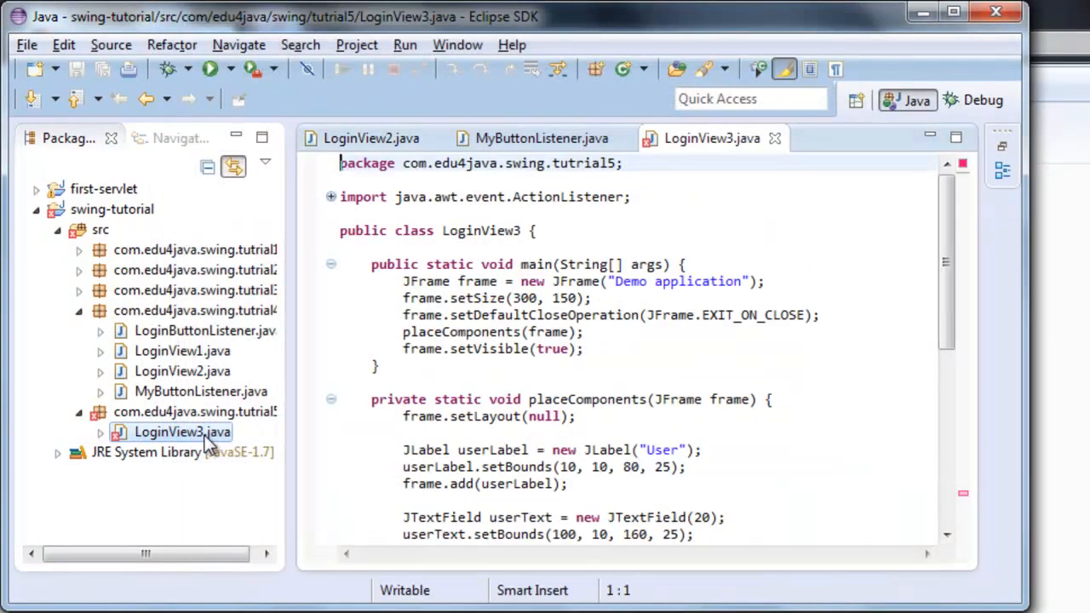
scroll("down", 3)
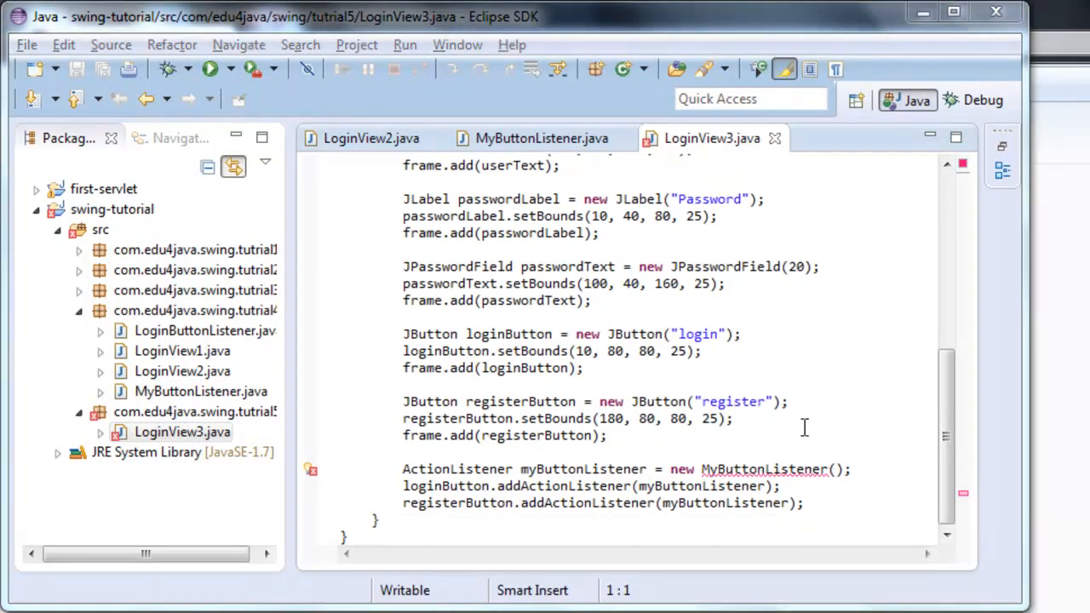
double_click(766, 469)
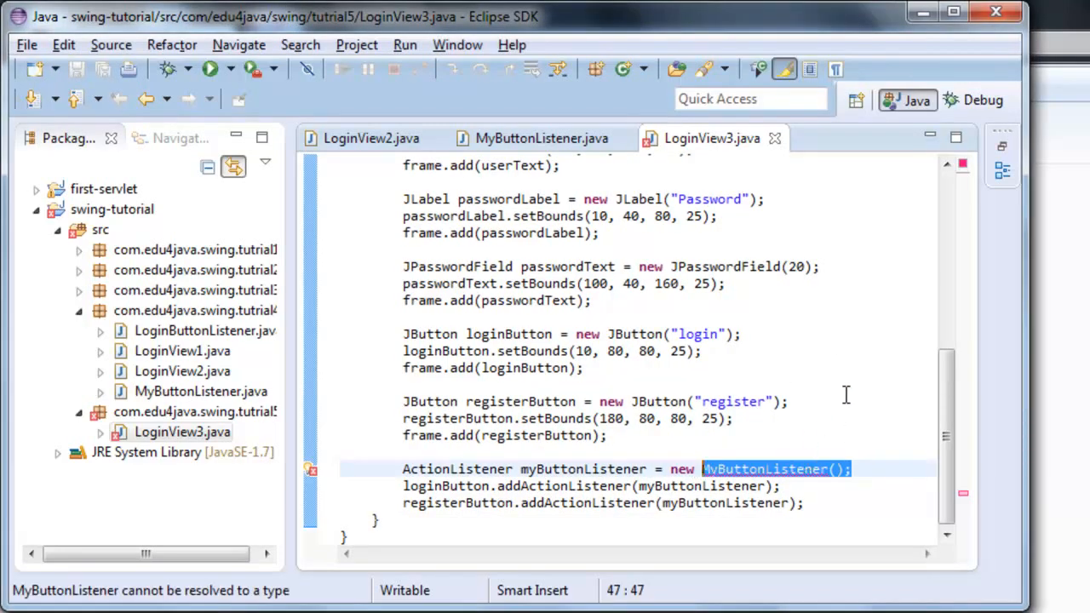
key("Delete")
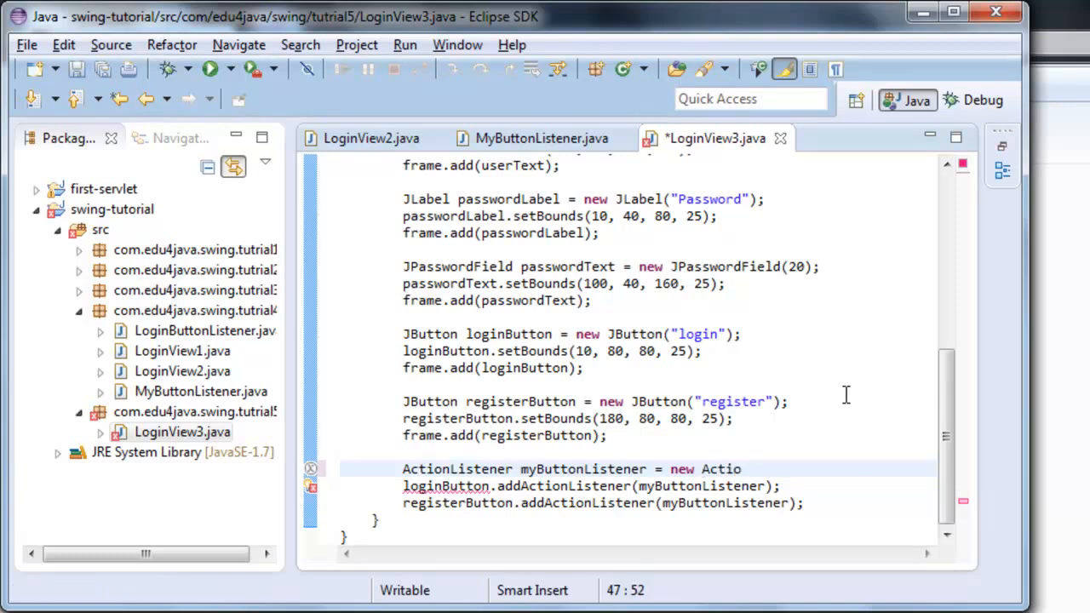
type("Actio")
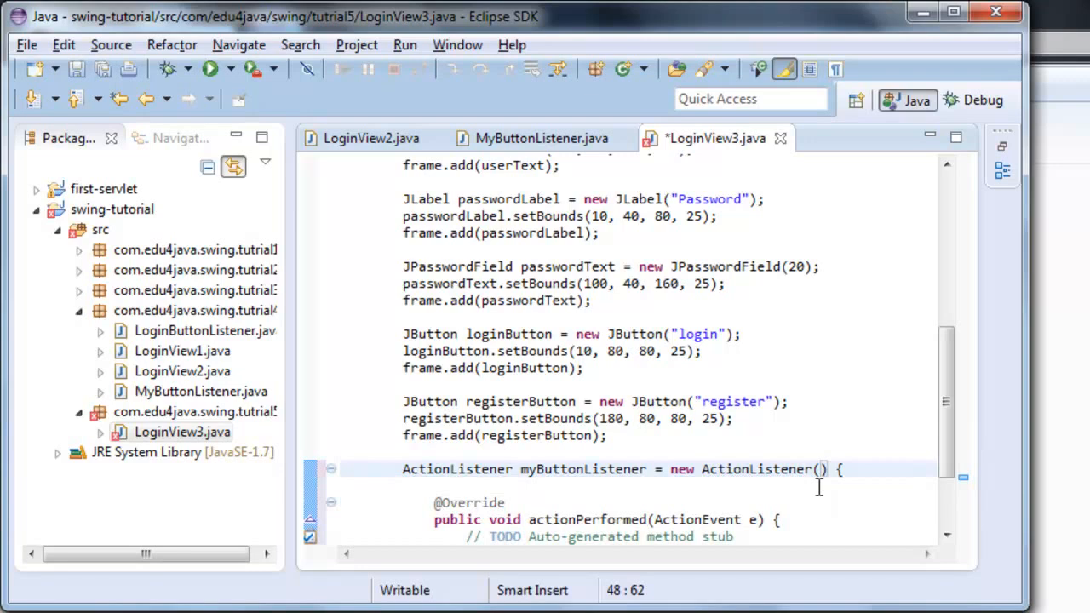
scroll("down", 3)
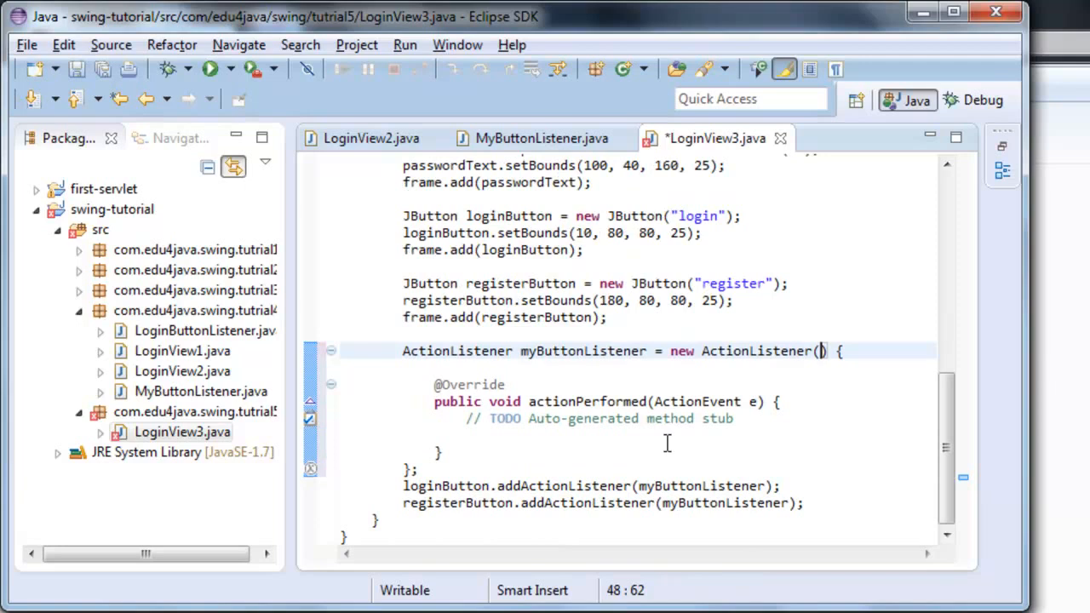
left_click_drag(824, 350, 412, 470)
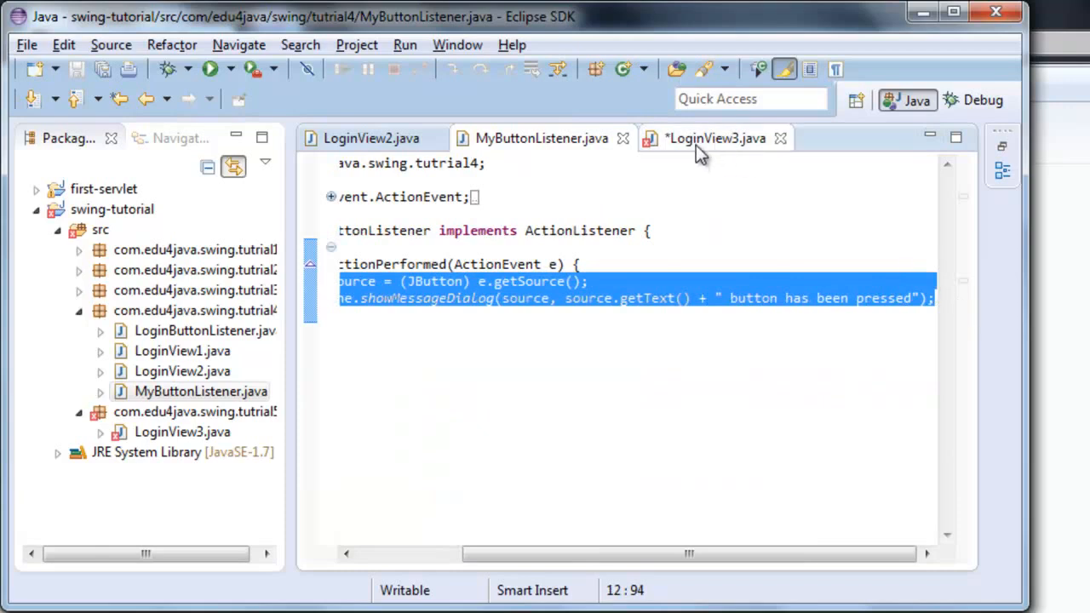
- Paste the message-dialog code into actionPerformed, save LoginView3.java, and run it
left_click(716, 138)
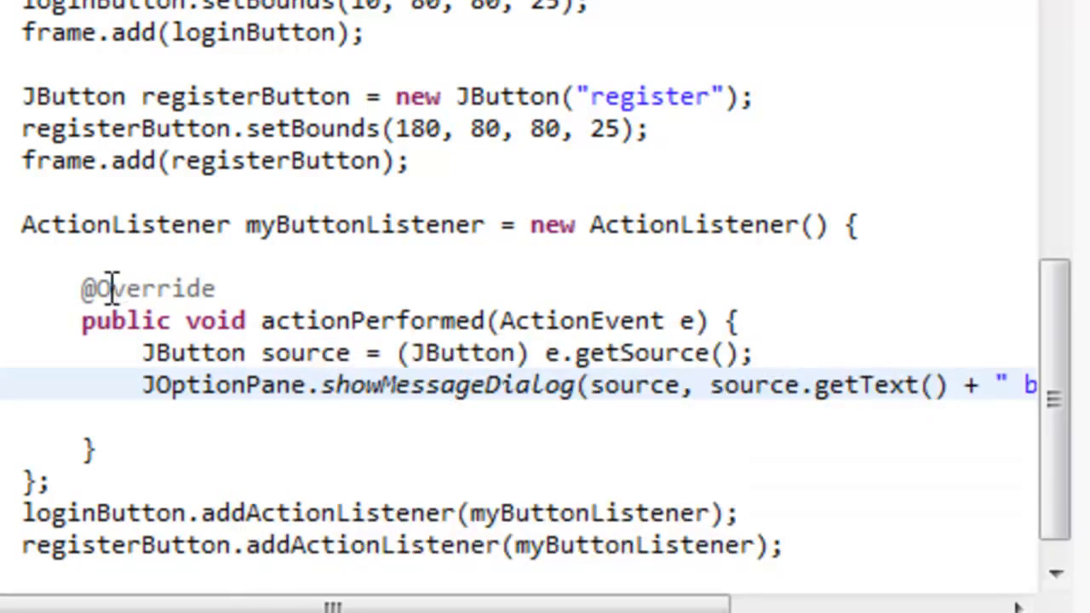
left_click_drag(530, 224, 96, 449)
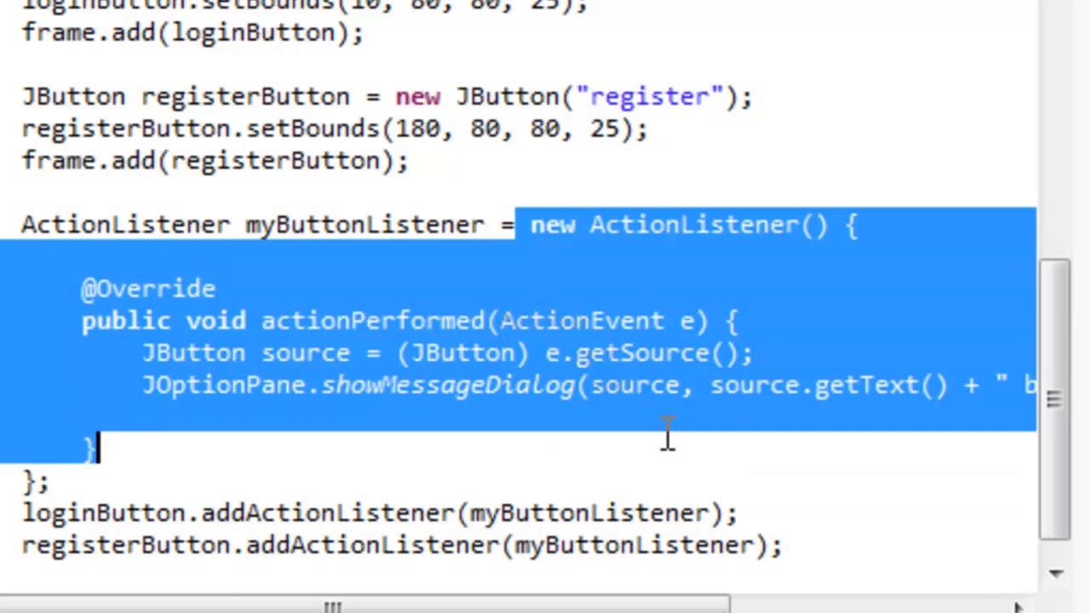
left_click(885, 519)
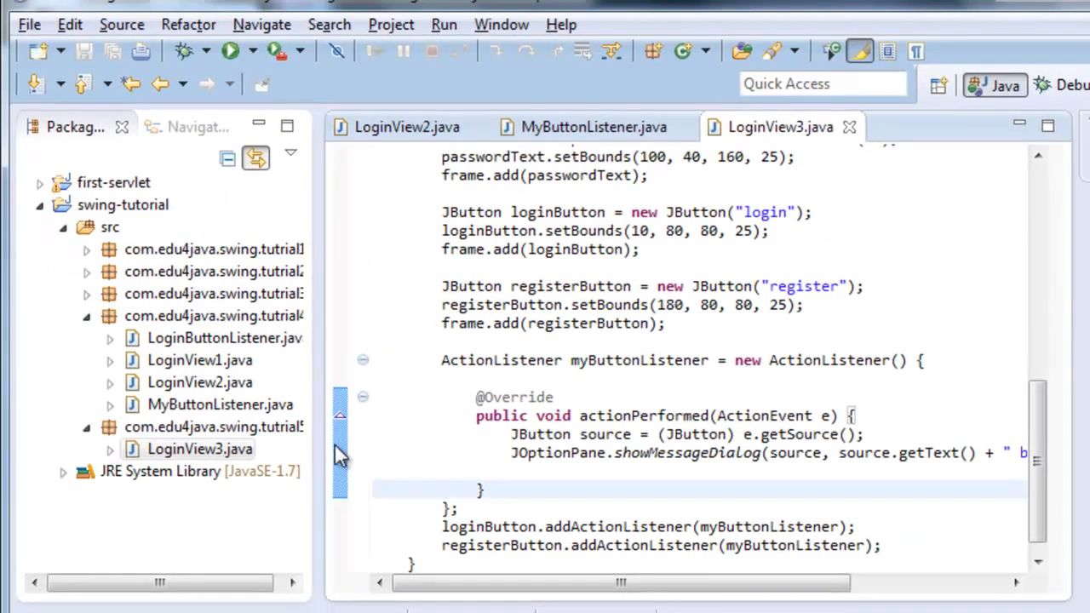
right_click(200, 449)
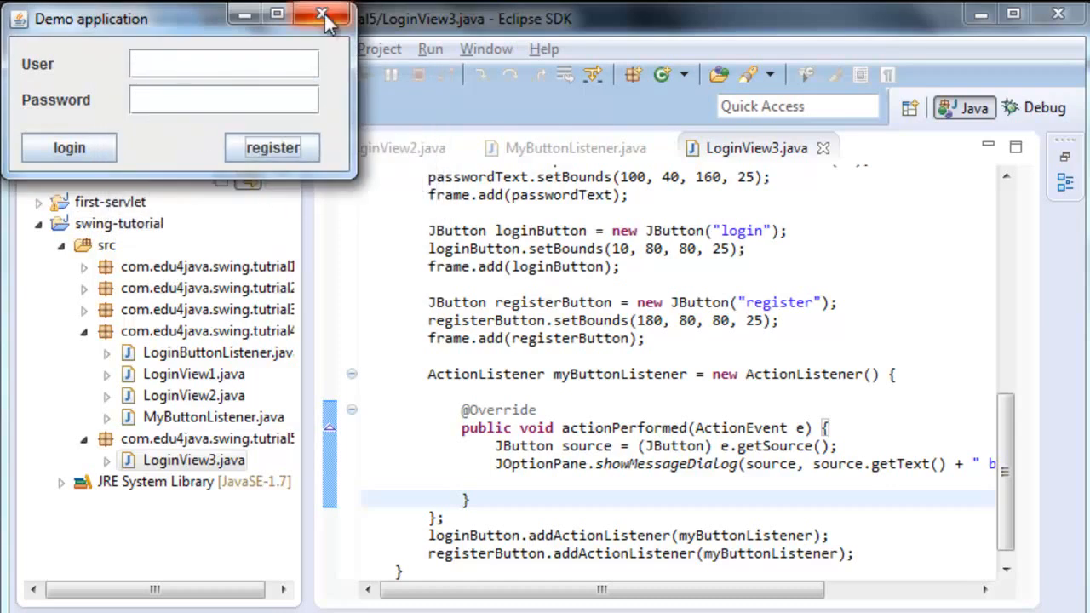
left_click(322, 15)
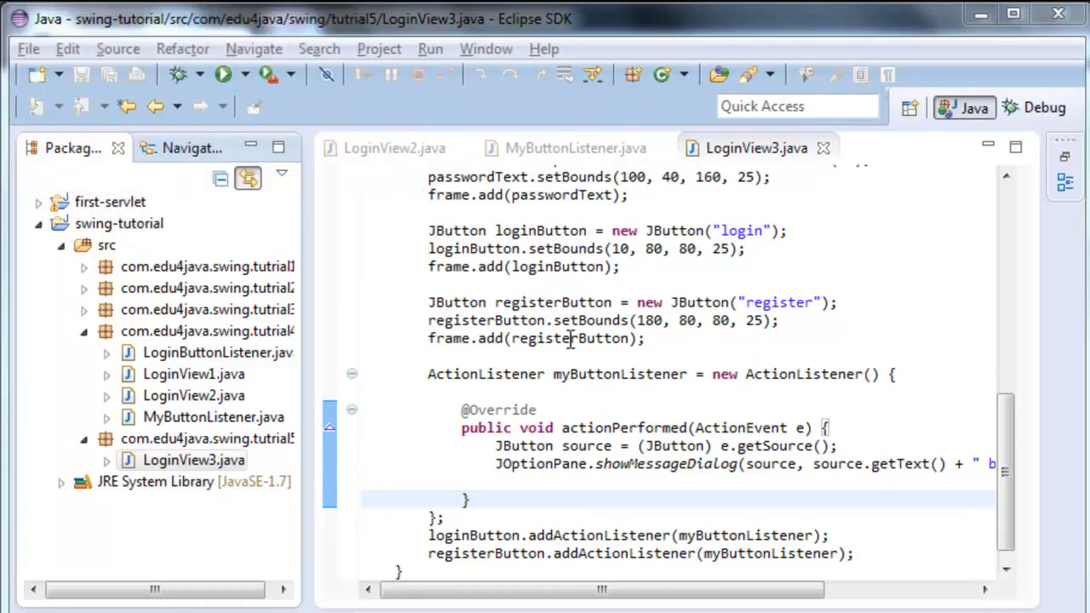
left_click_drag(428, 373, 438, 520)
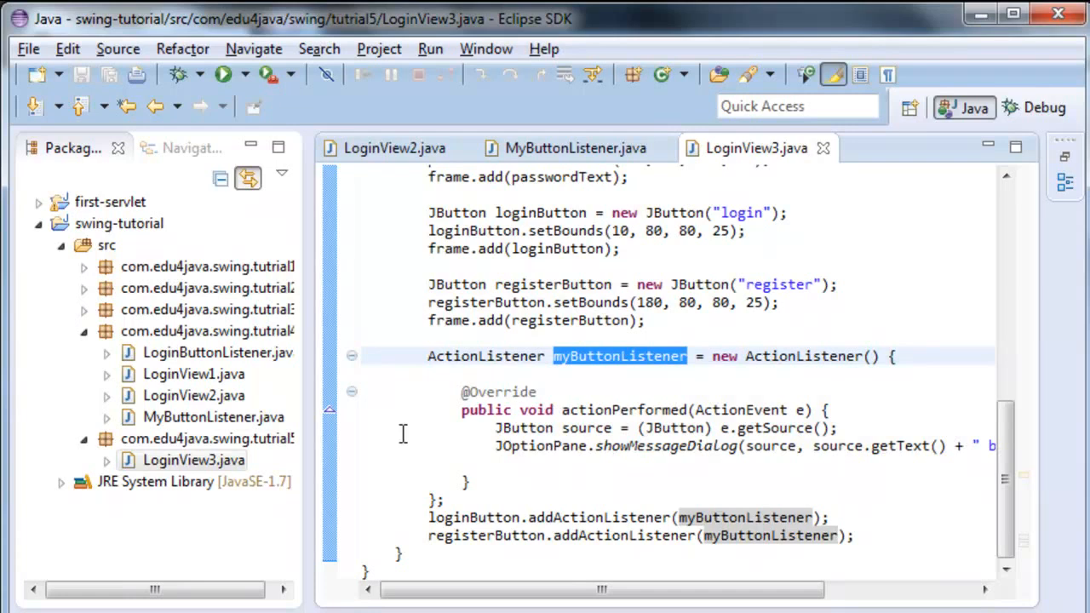
- Replace myButtonListener on registerButton with a new anonymous ActionListener holding the dialog code
double_click(817, 536)
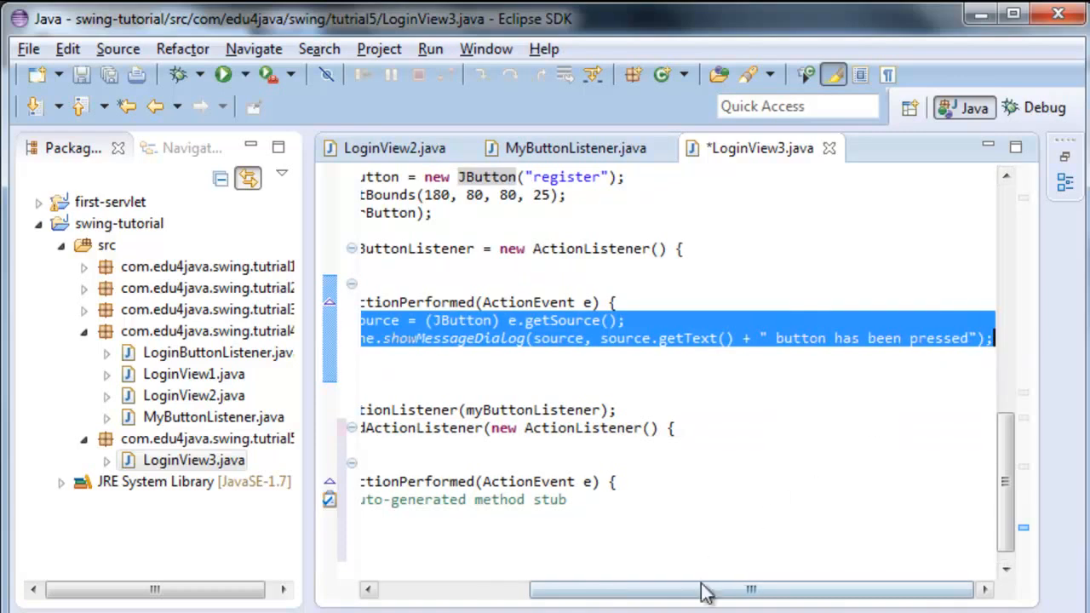
scroll("left", 3)
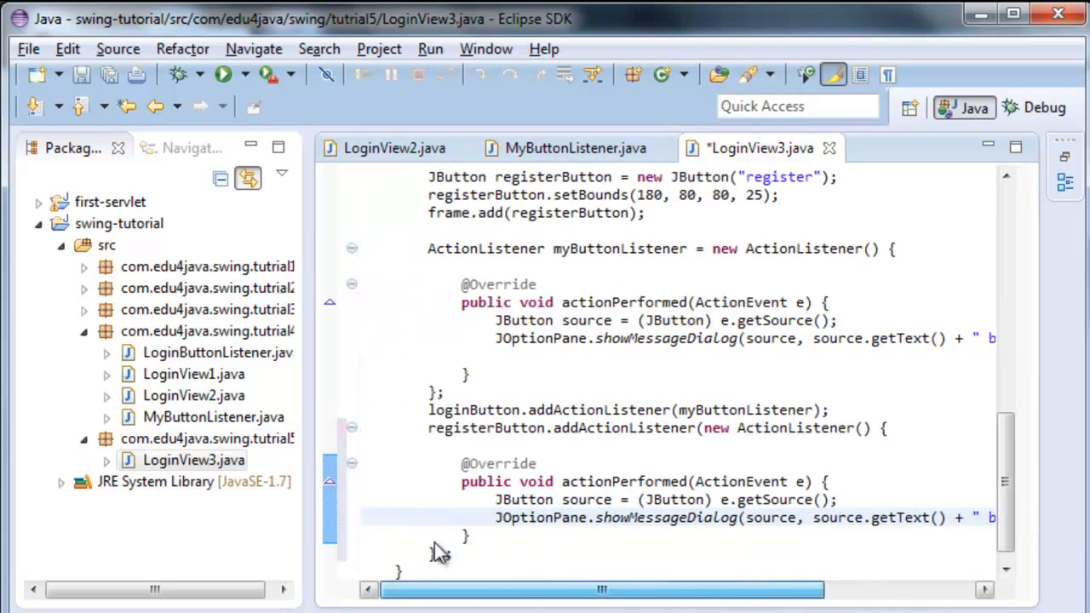
left_click(207, 439)
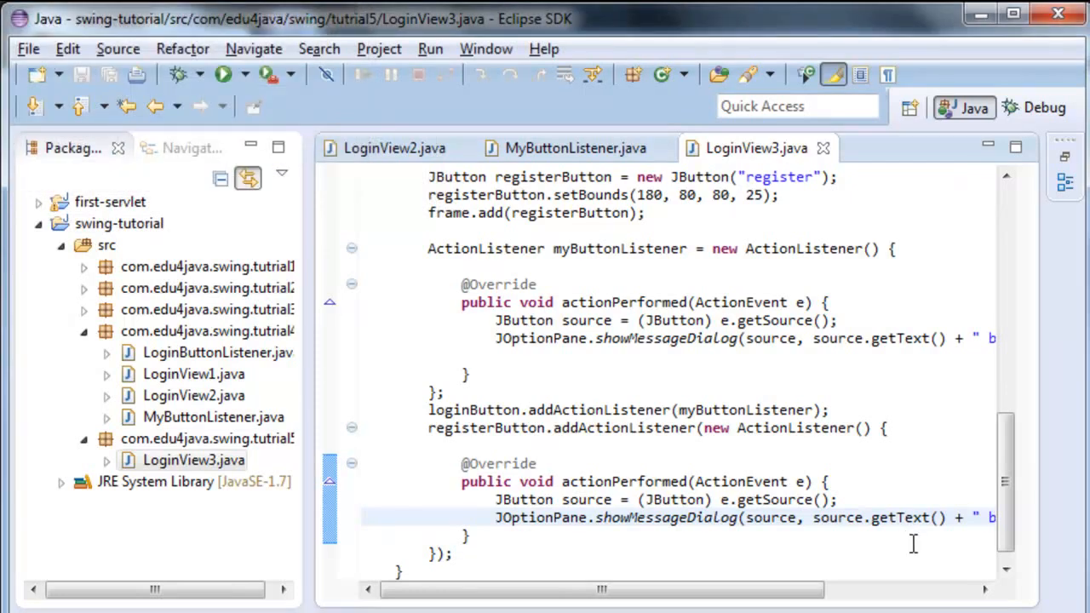
mouse_move(800, 571)
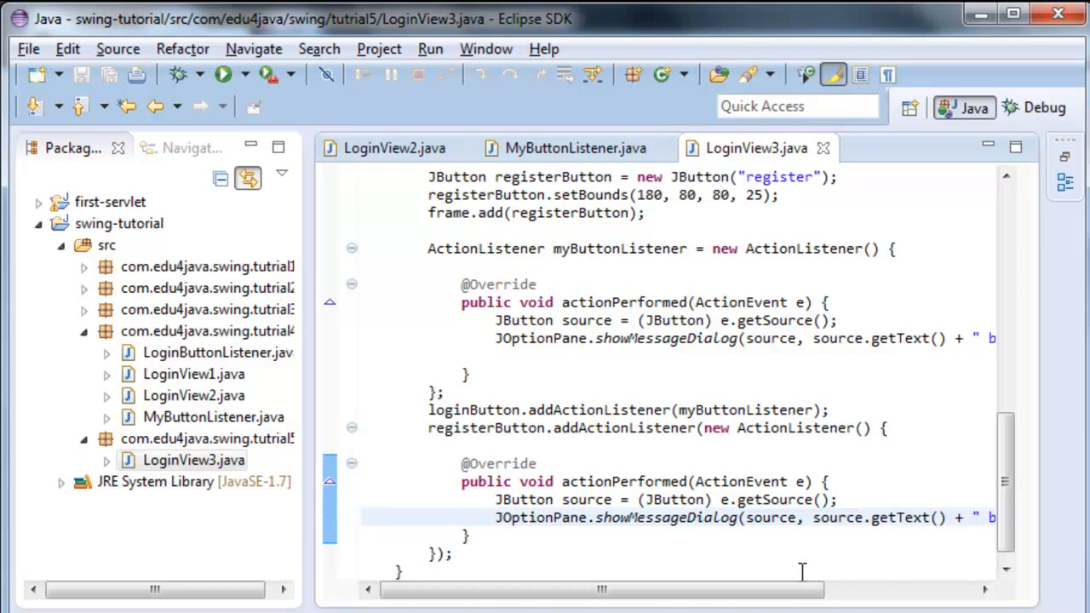
mouse_move(610, 566)
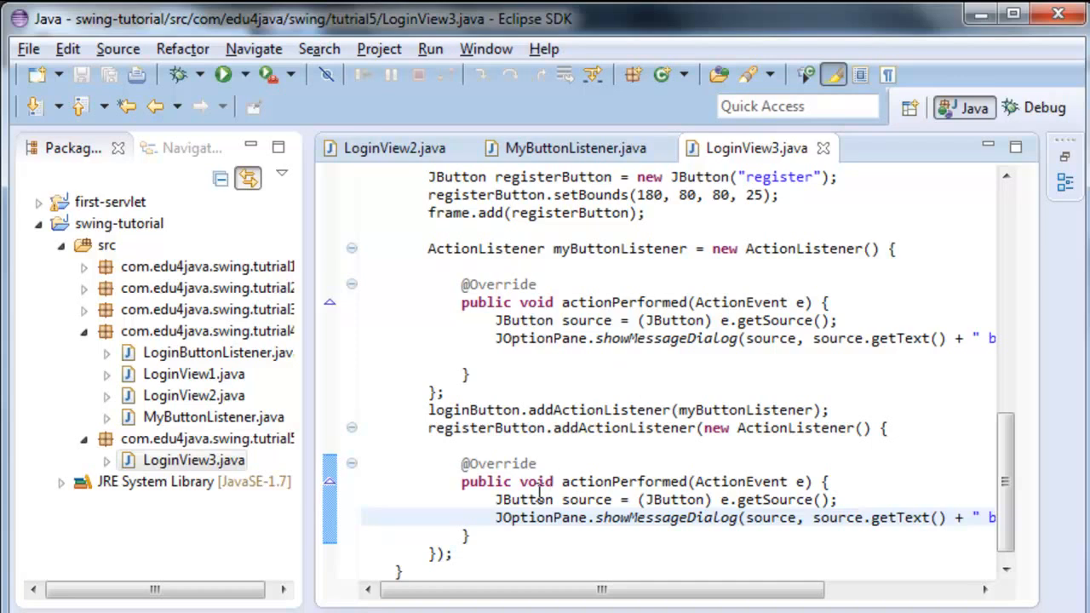
- Select the completed registerButton.addActionListener block in LoginView3.java
left_click_drag(428, 427, 451, 554)
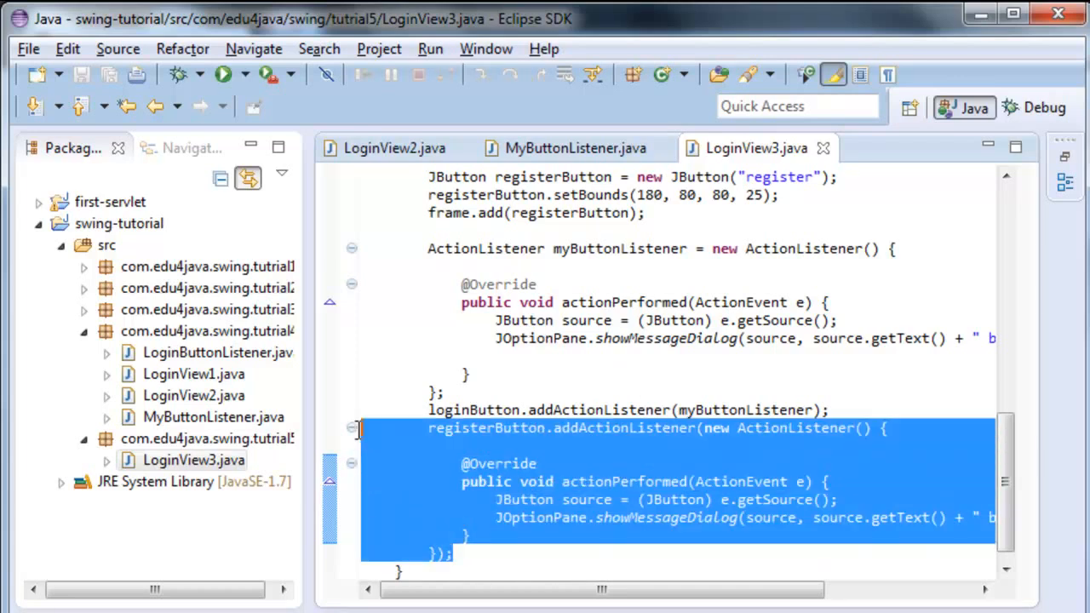